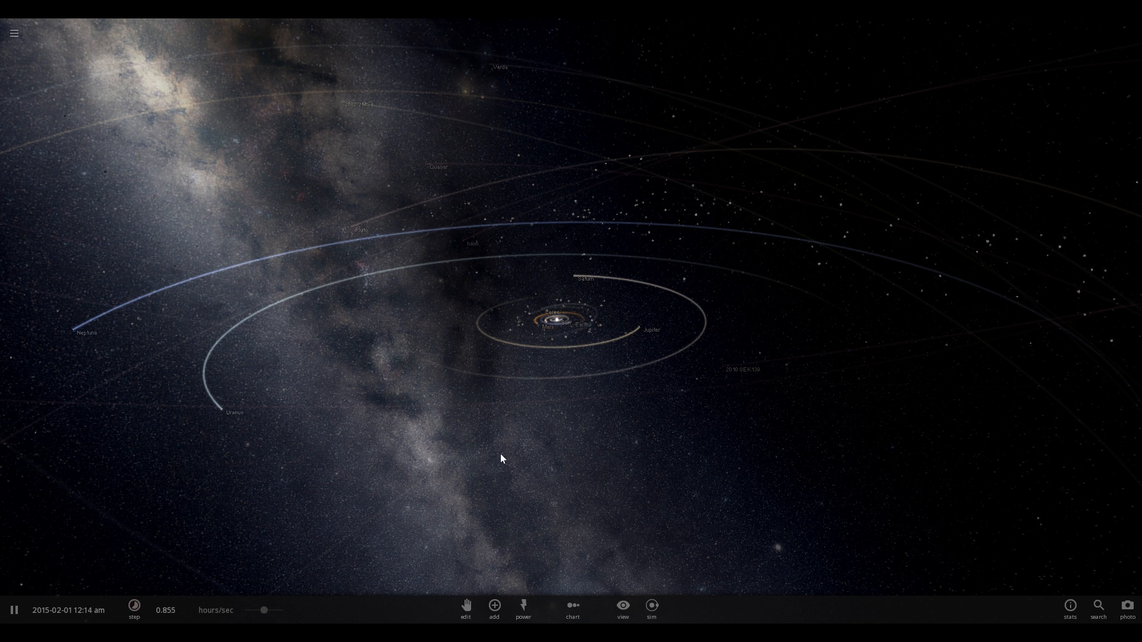
mouse_move(578, 453)
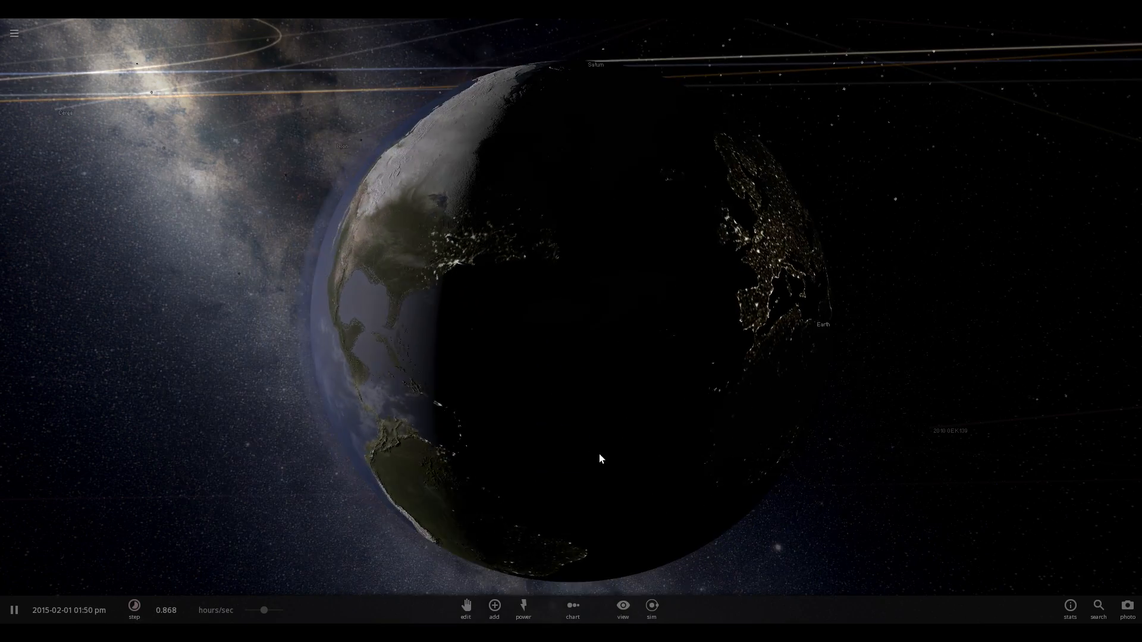
Zoom in from the solar system overview onto Earth
scroll("down", 3)
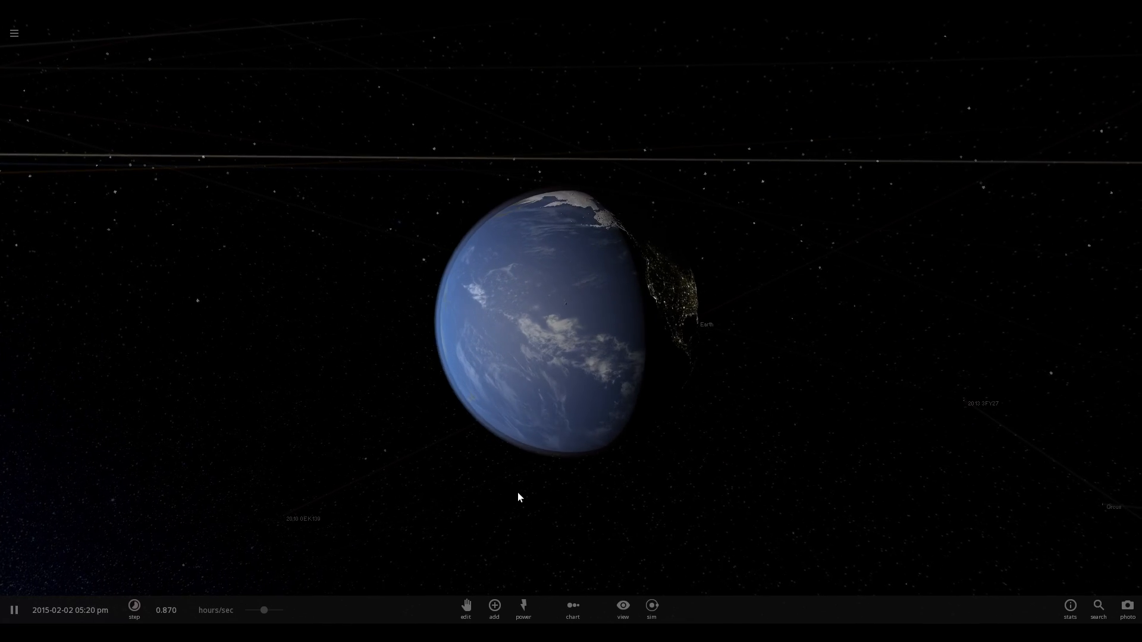
Cycle through the Force, Pulse and Fireworks powers and set off fireworks on Earth
left_click(524, 609)
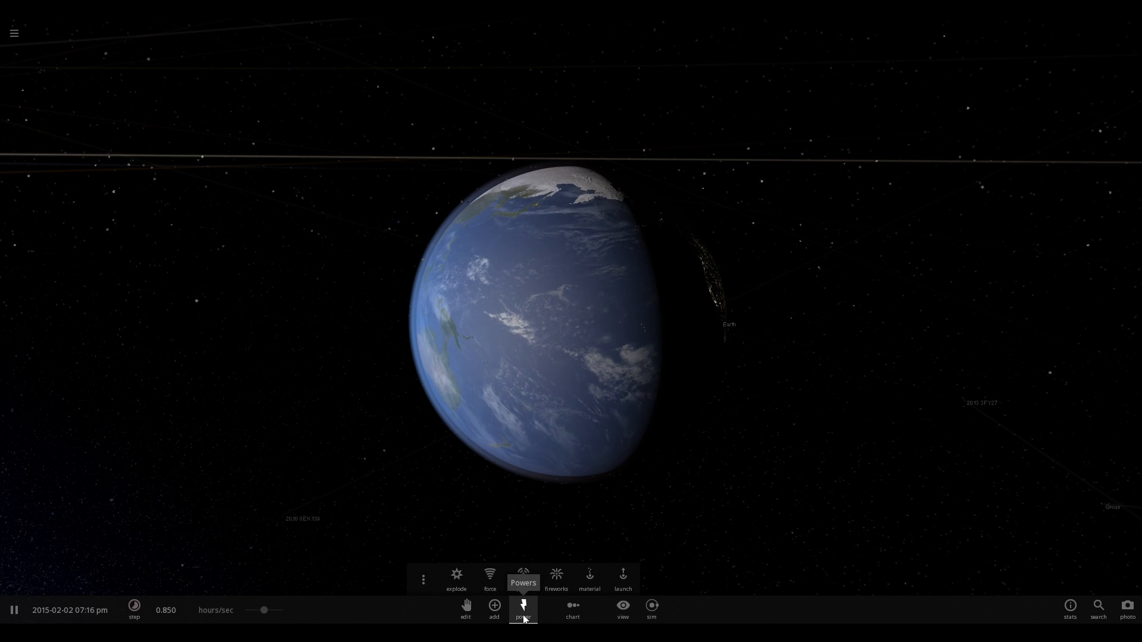
left_click(489, 576)
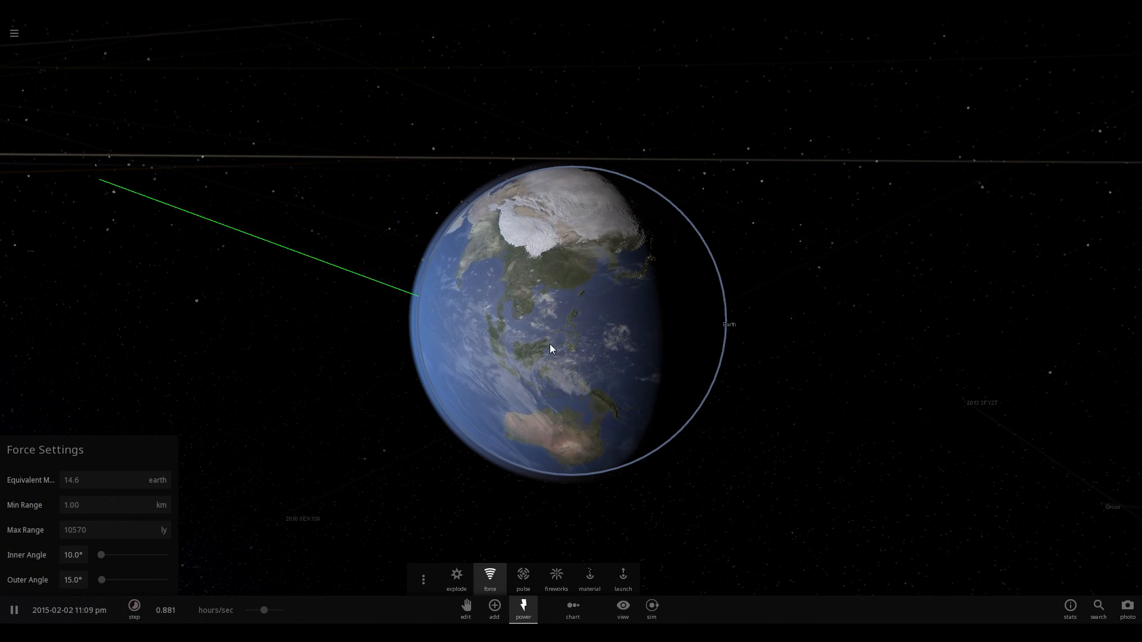
left_click(524, 578)
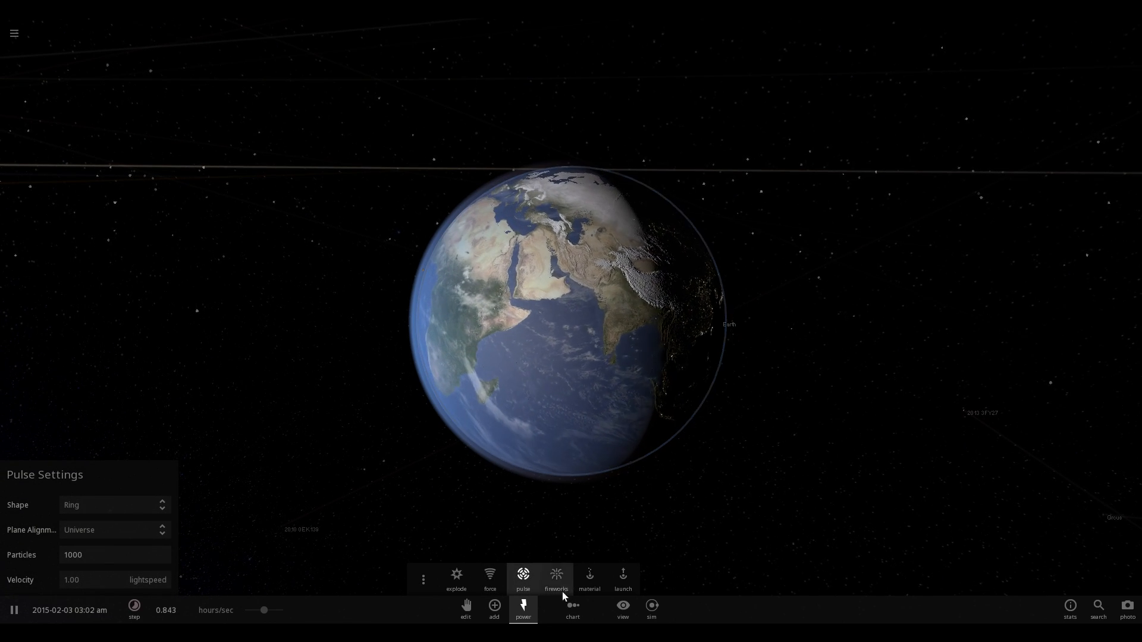
left_click(556, 580)
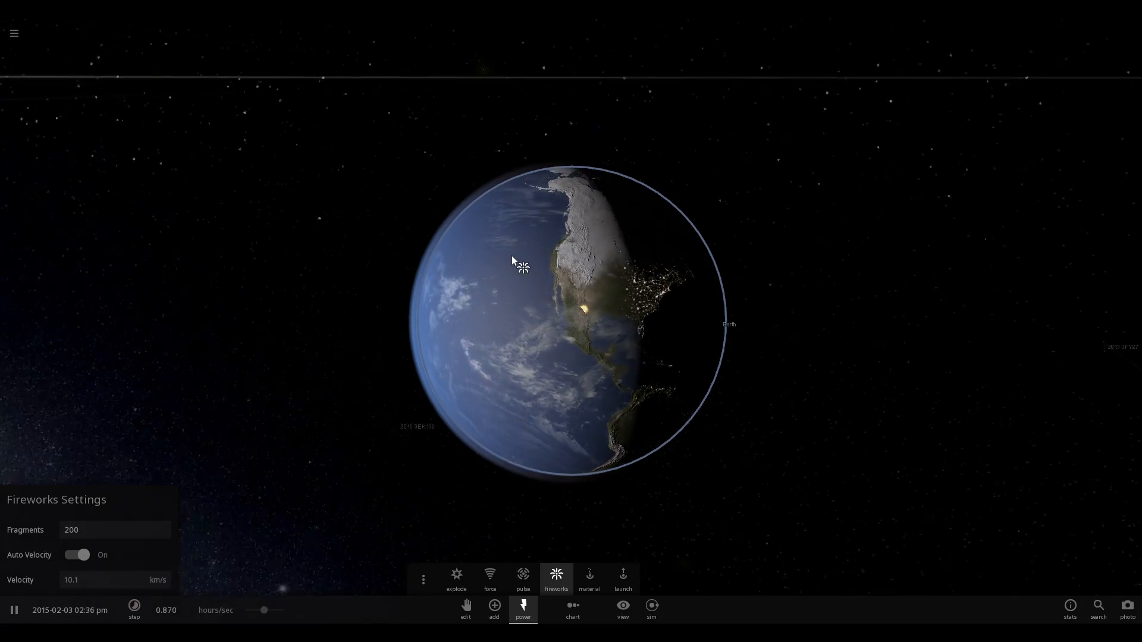
left_click(588, 579)
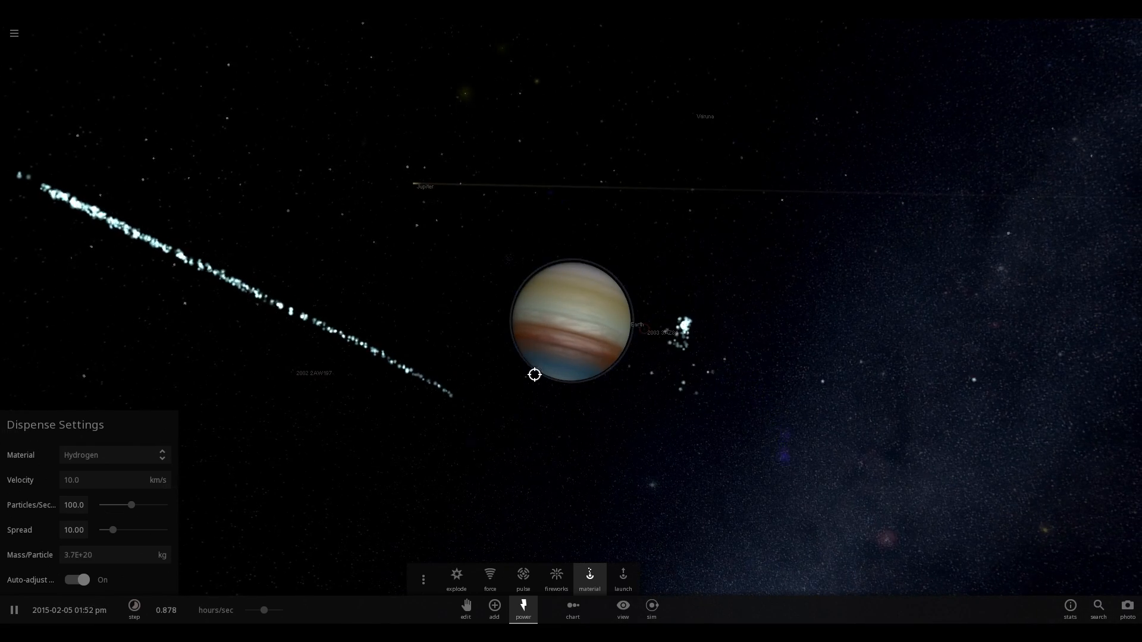
Spray hydrogen at the banded planet, then bring up the Add panel in Launch mode with the Sun chosen
left_click(492, 609)
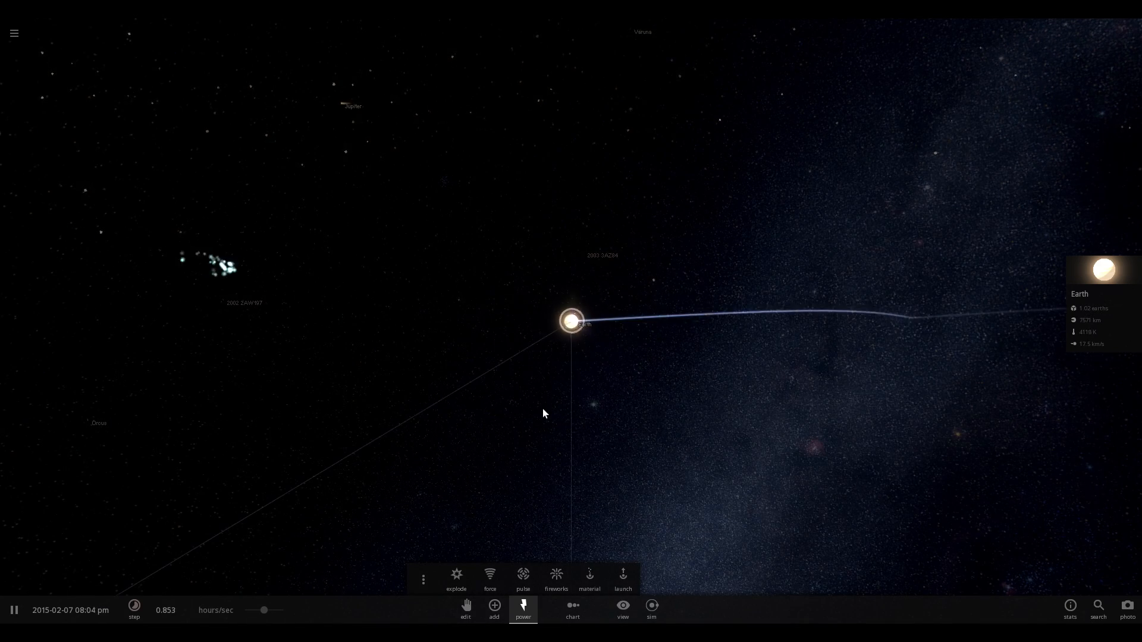
left_click(494, 611)
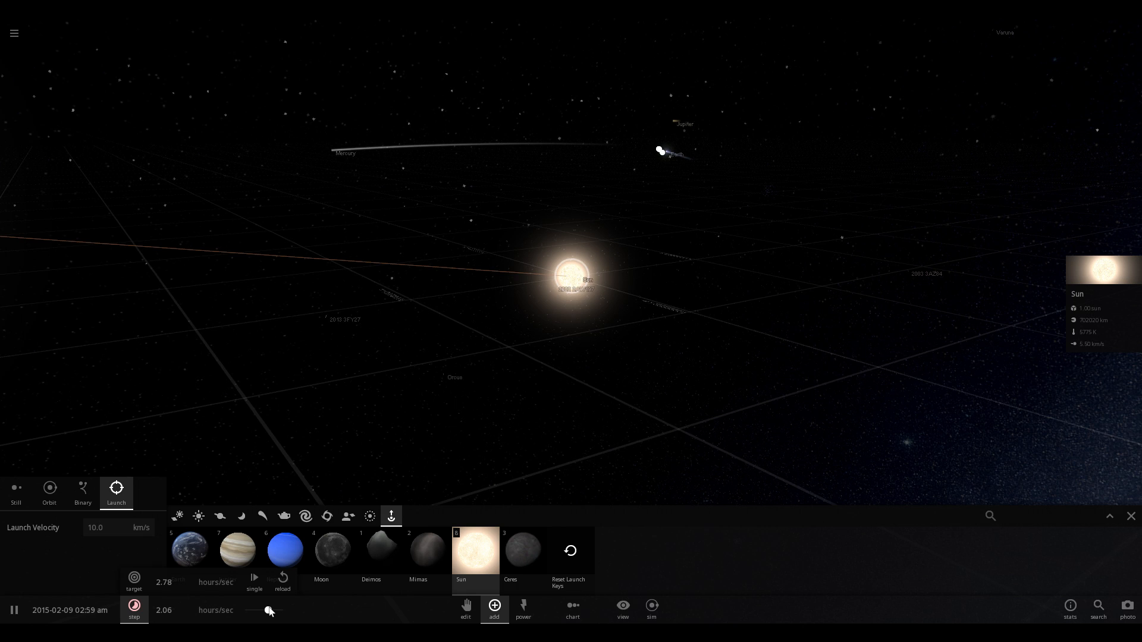
Launch a new Sun across the solar system so the planets scatter
left_click_drag(267, 610, 275, 610)
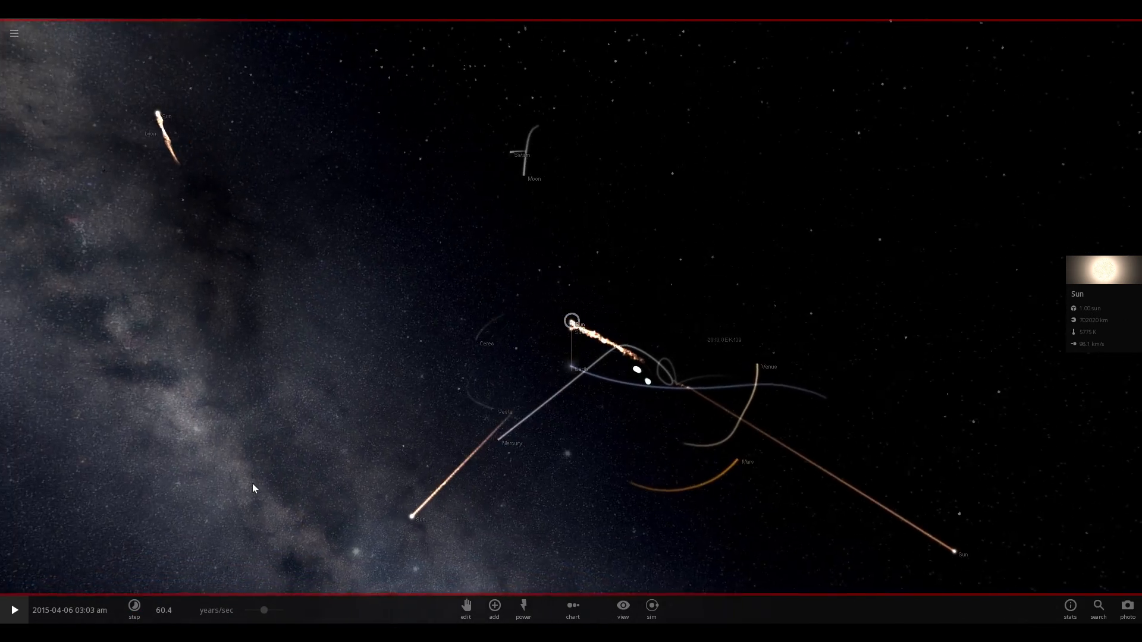
Browse the Open list of saved simulations from the main menu, scrolling through the thumbnails
scroll("down", 3)
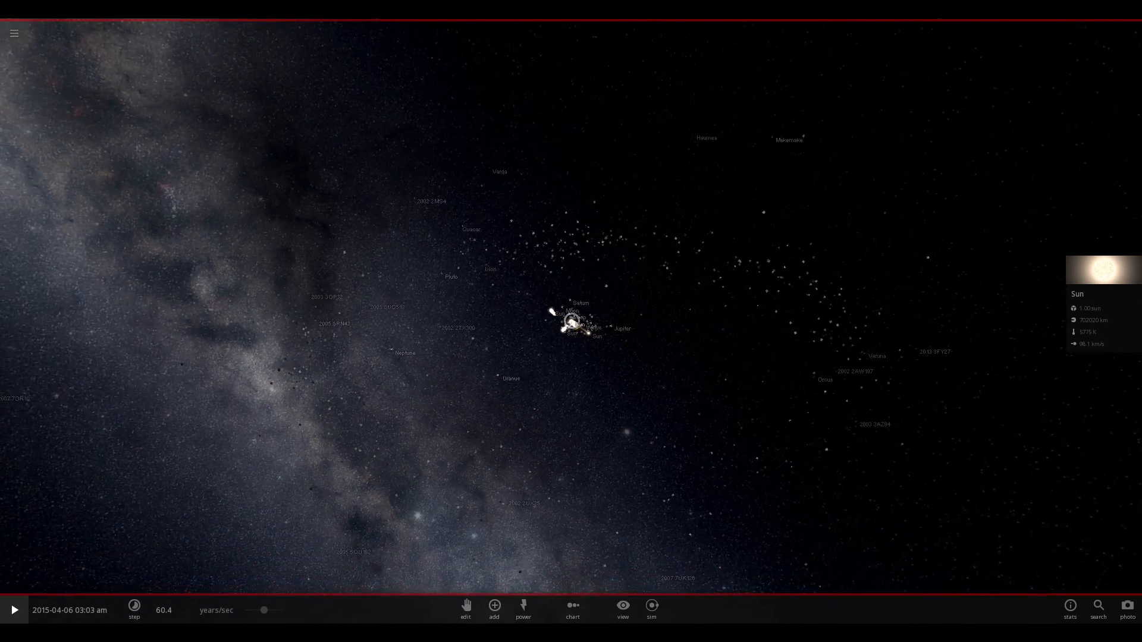
left_click(13, 33)
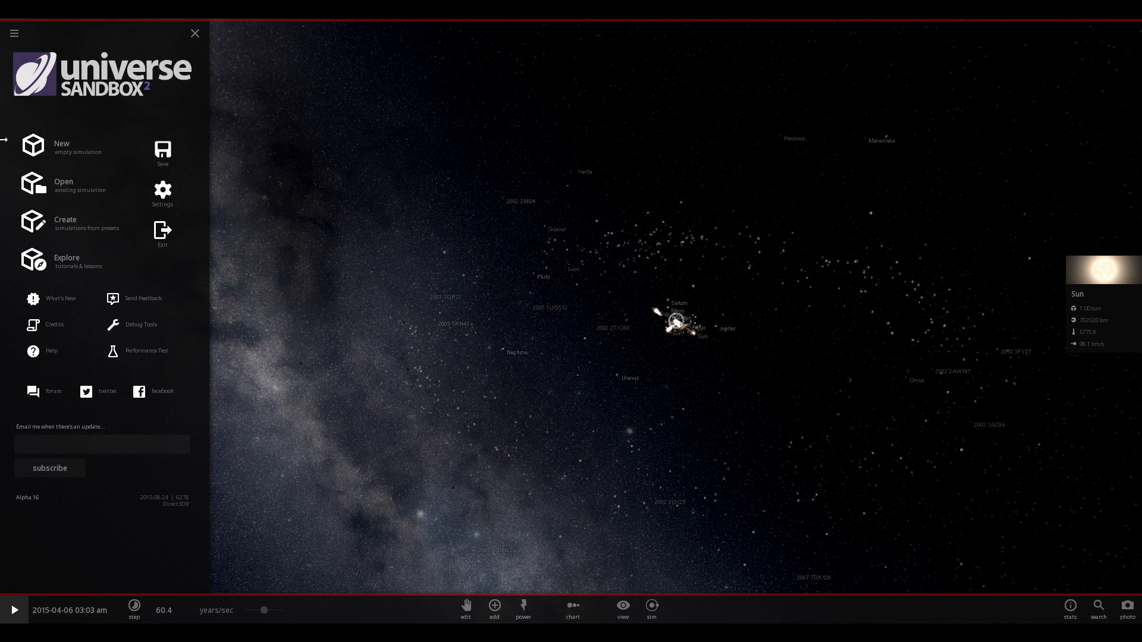
mouse_move(52, 207)
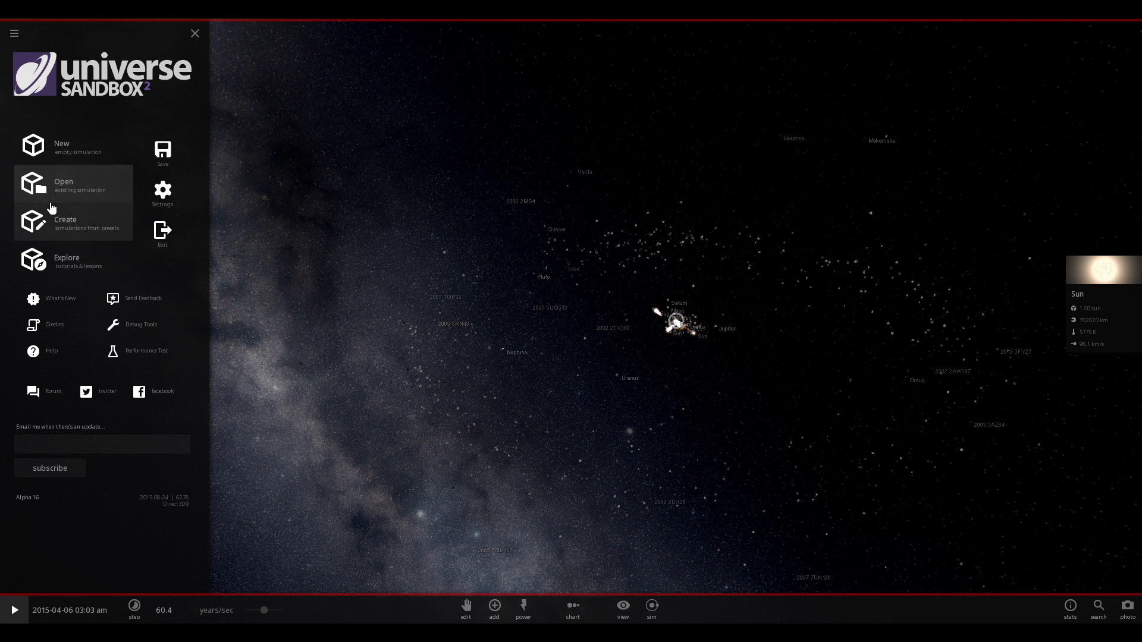
left_click(63, 186)
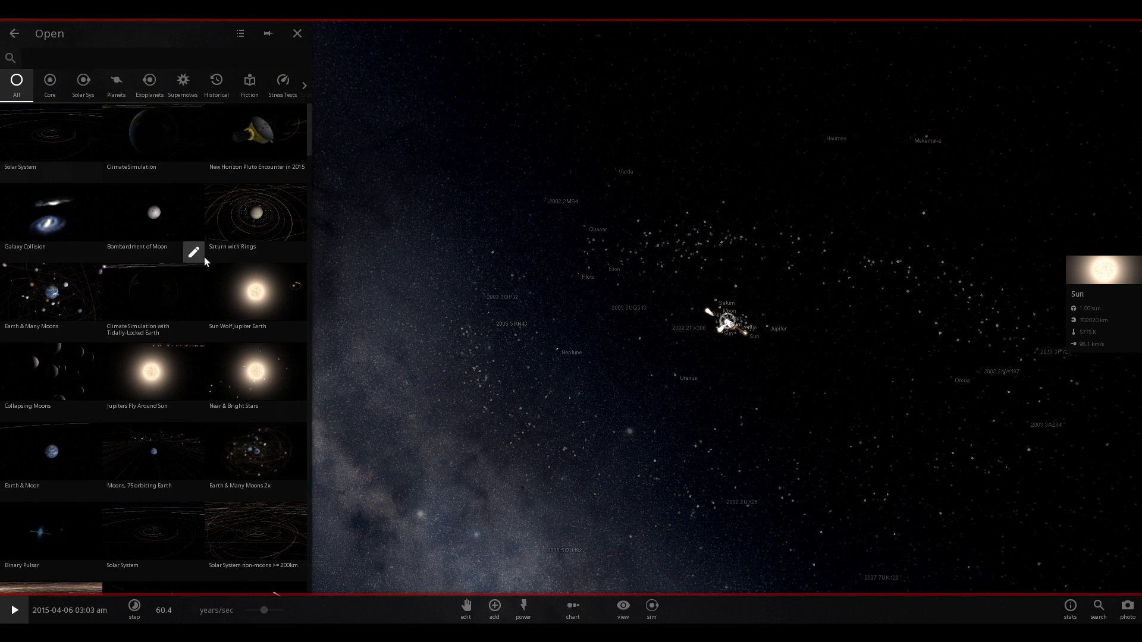
scroll("down", 3)
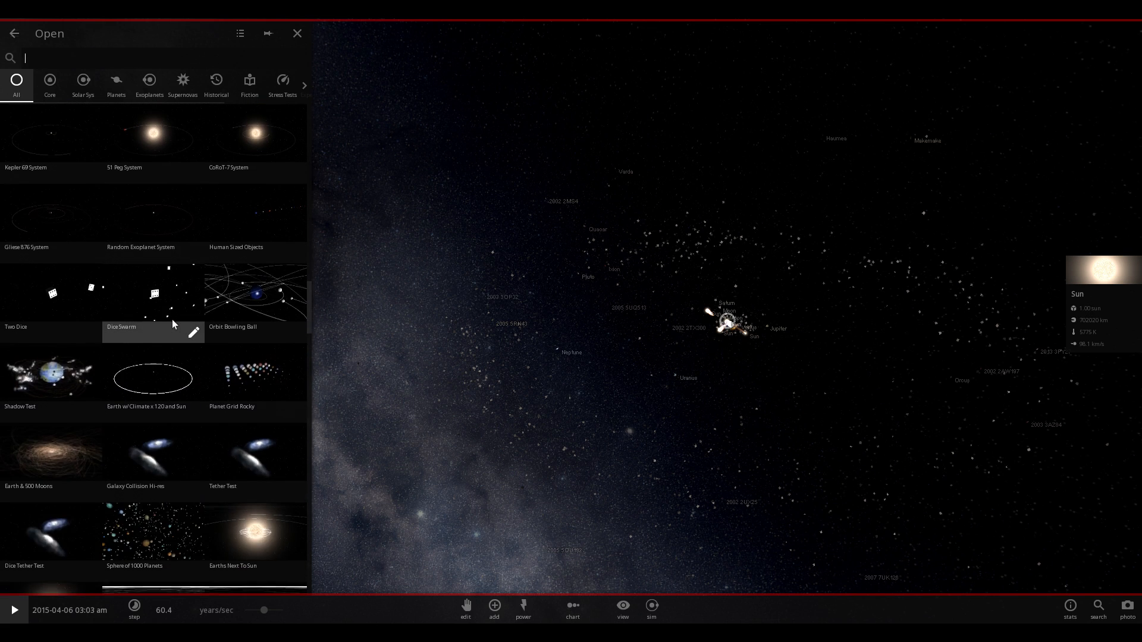
scroll("down", 3)
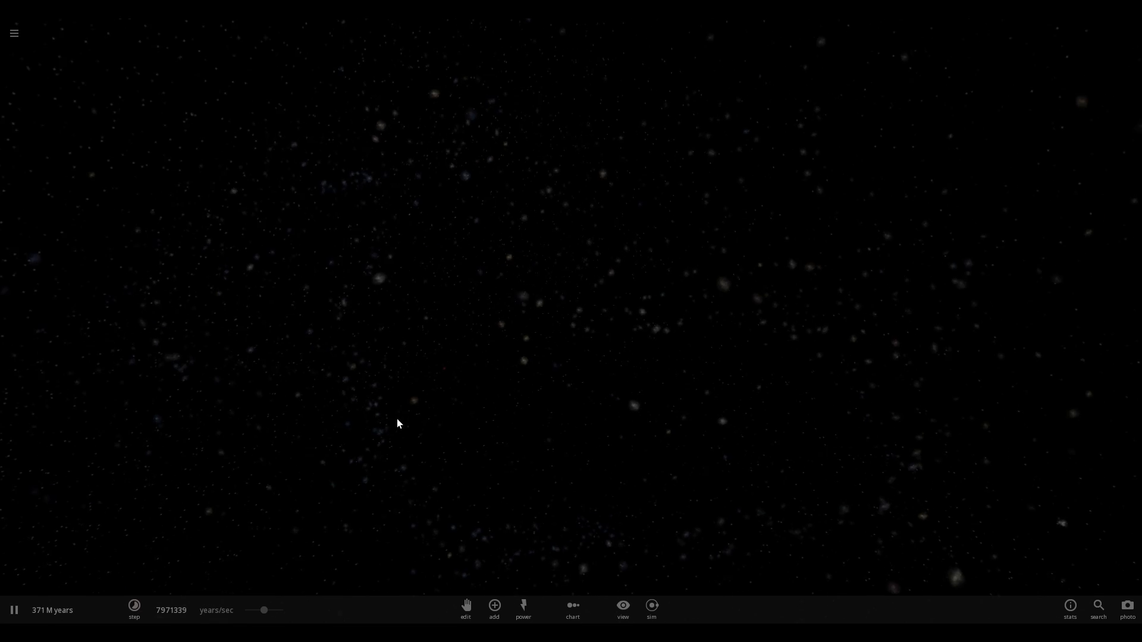
Return to the main menu after the galaxy simulation has run
left_click(13, 33)
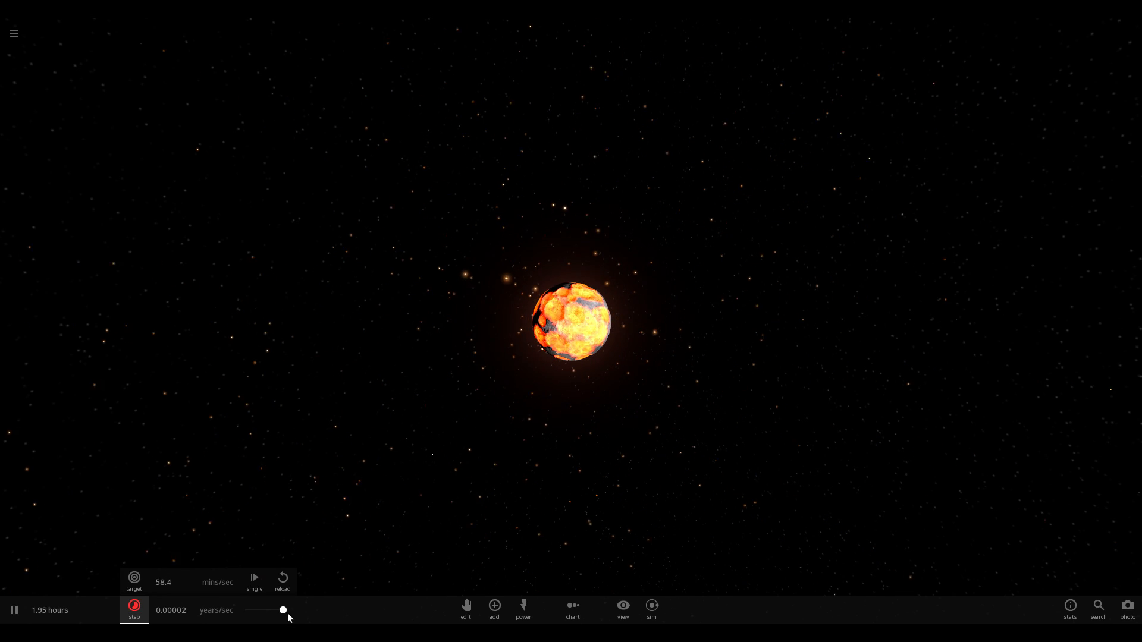
Speed the simulation up and back down, then select the glowing red molten planet
left_click_drag(284, 609, 255, 609)
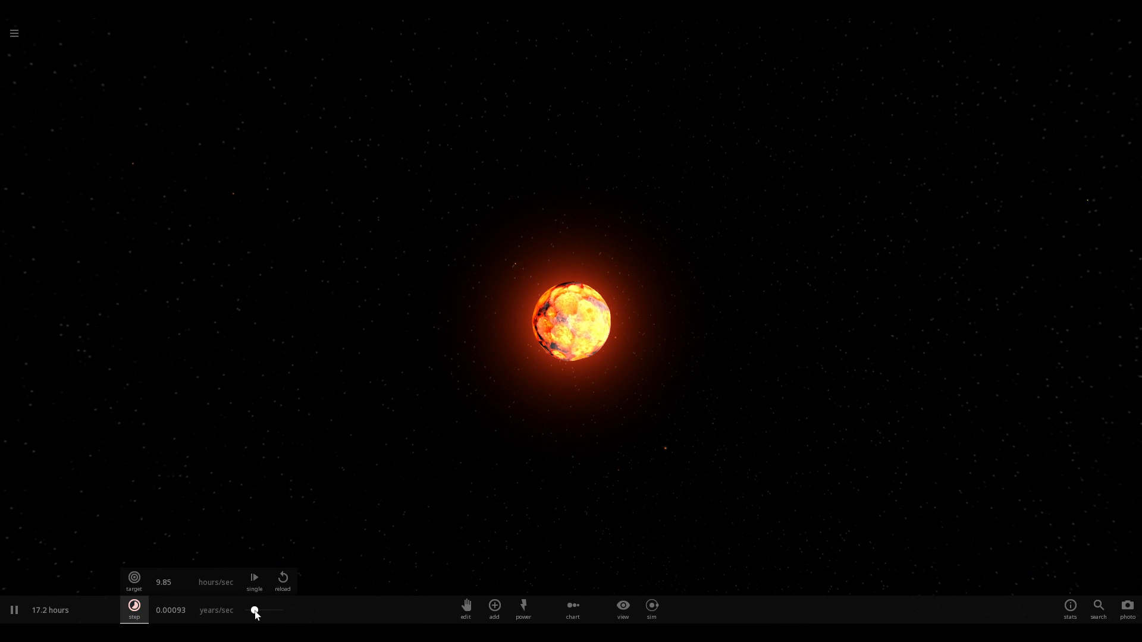
left_click_drag(254, 610, 285, 611)
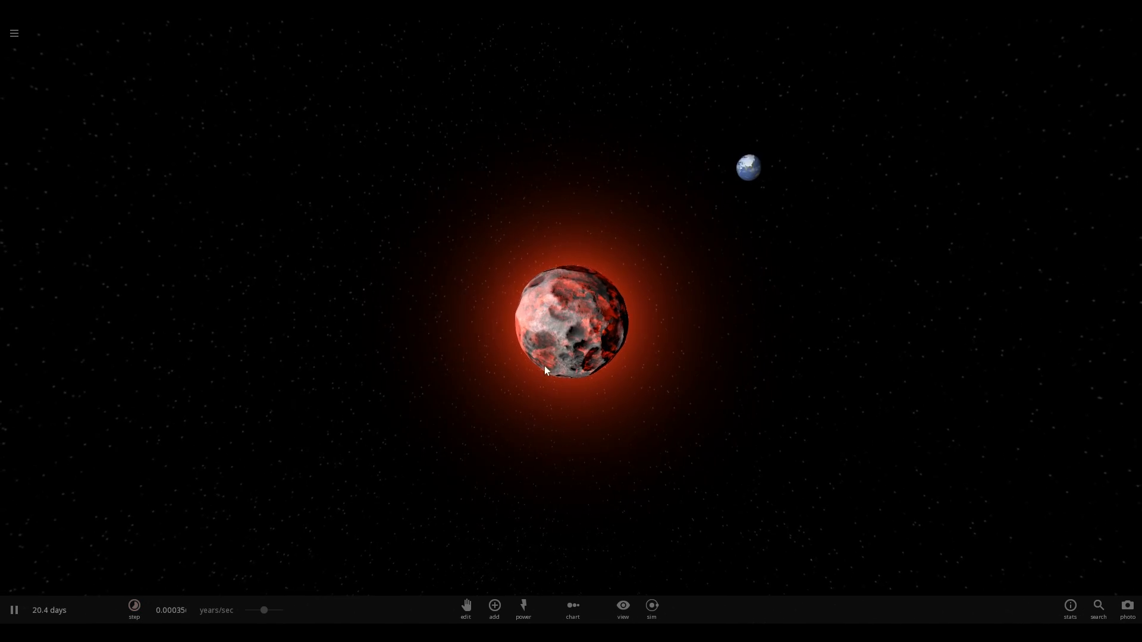
left_click(576, 320)
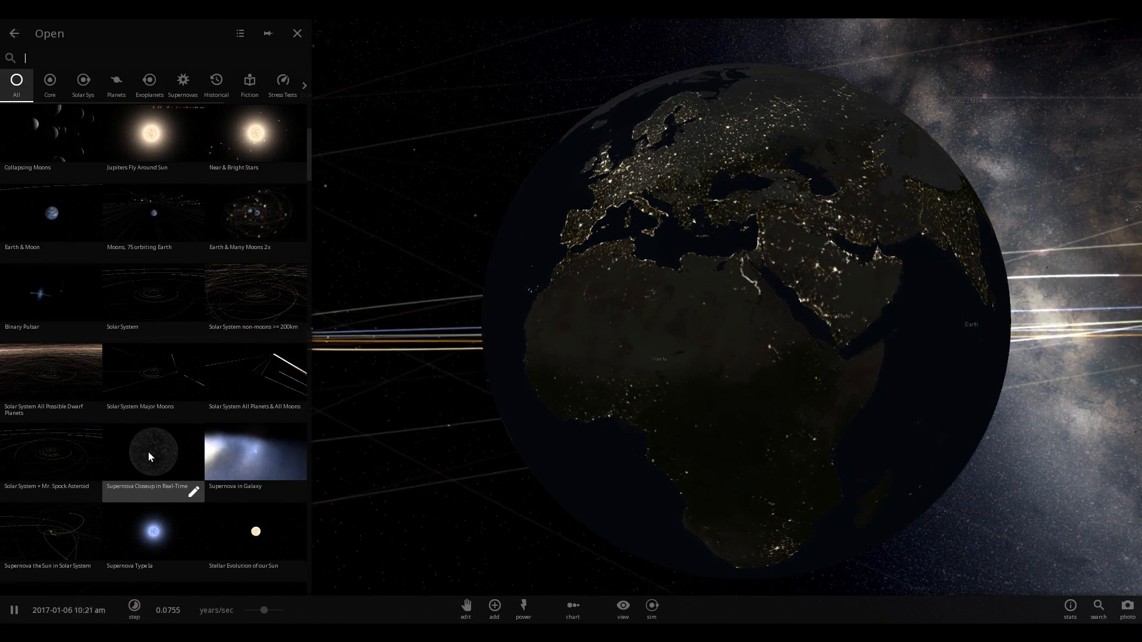
Load the Supernova Closeup in Real-Time scenario
double_click(152, 453)
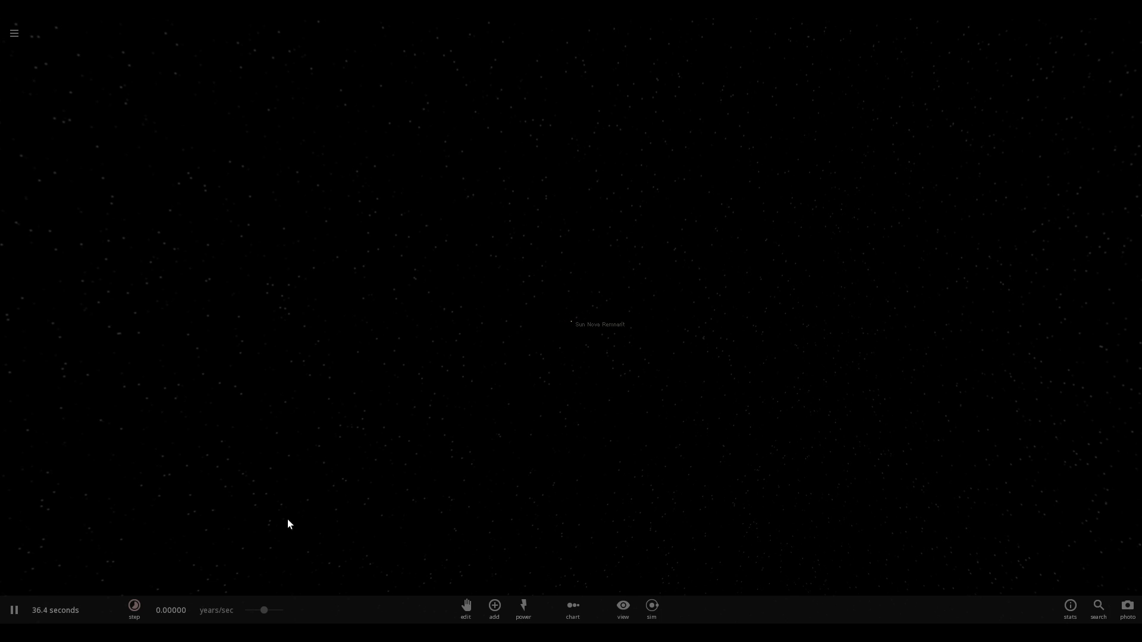
Push the time-speed slider right so the supernova remnant evolves over thousands of years
left_click_drag(264, 609, 279, 609)
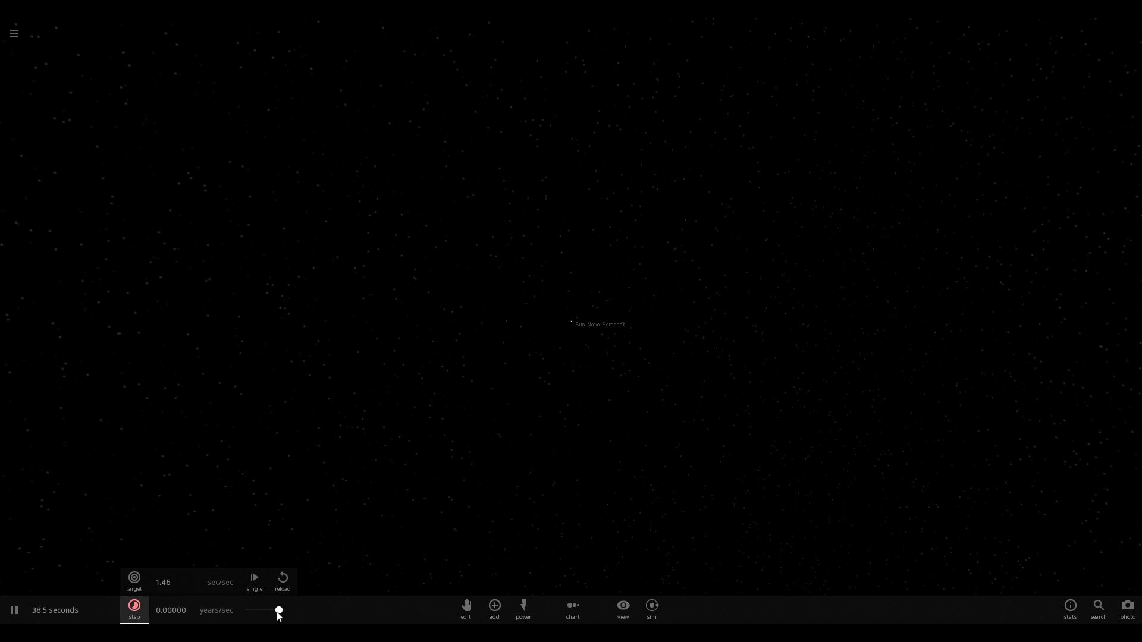
left_click_drag(279, 610, 284, 610)
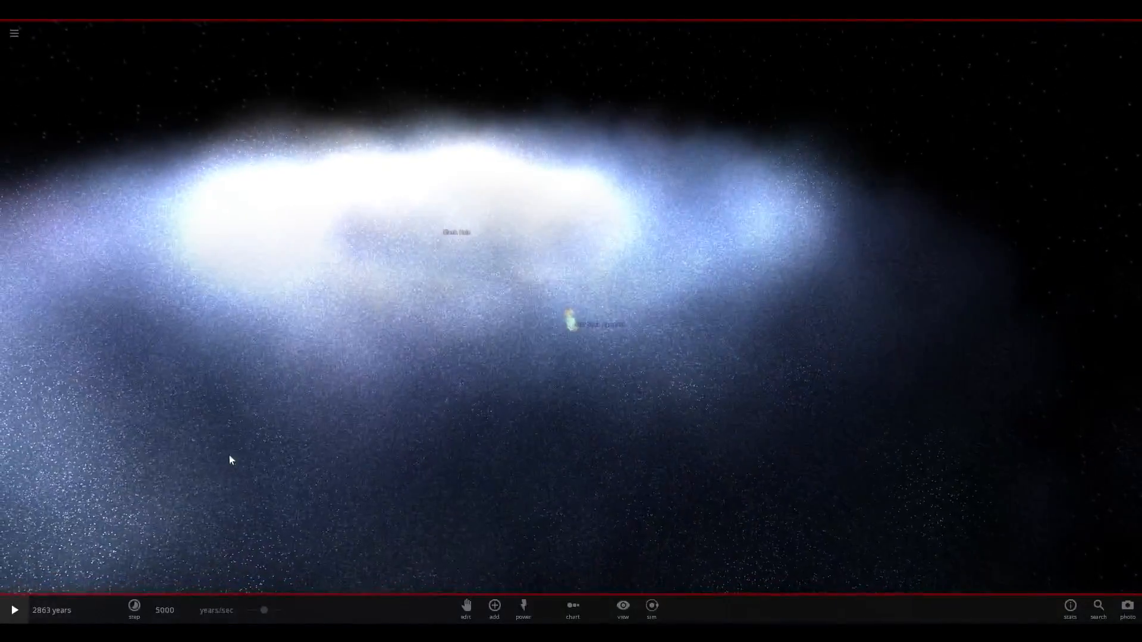
Pause and resume playback so the galaxy runs to about 2.45 M years, then select a body in view
left_click(13, 609)
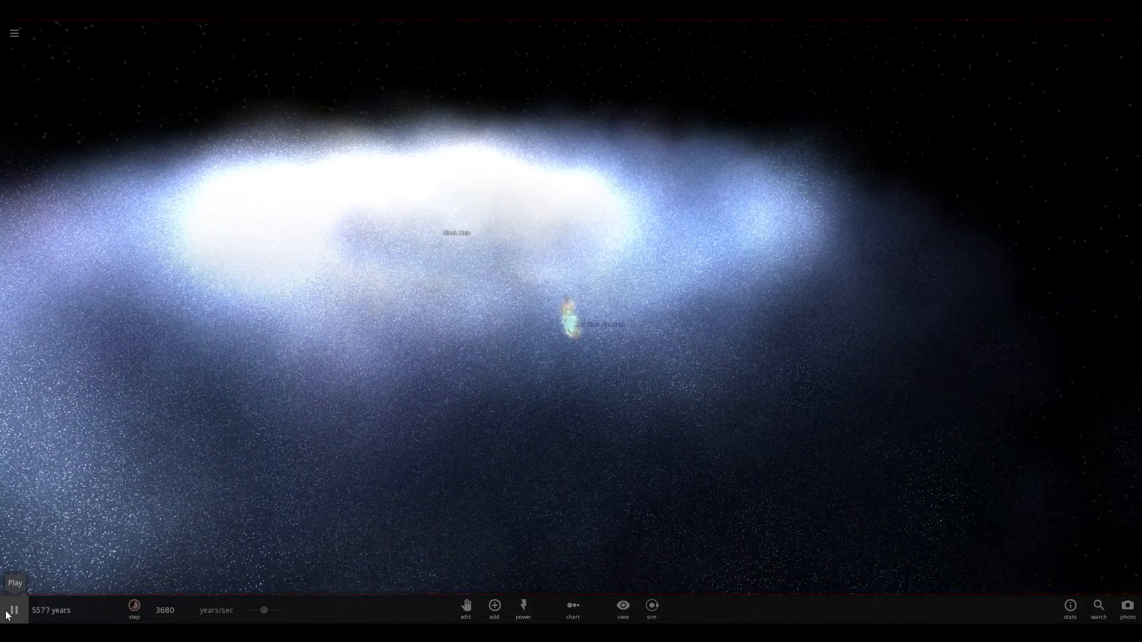
left_click(13, 609)
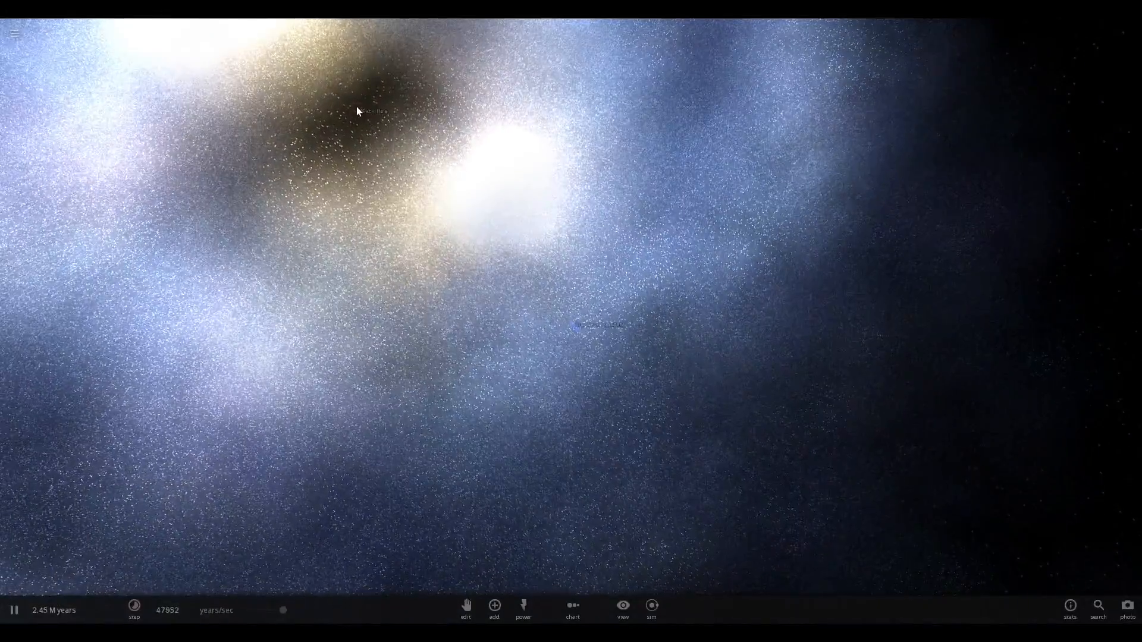
left_click(587, 324)
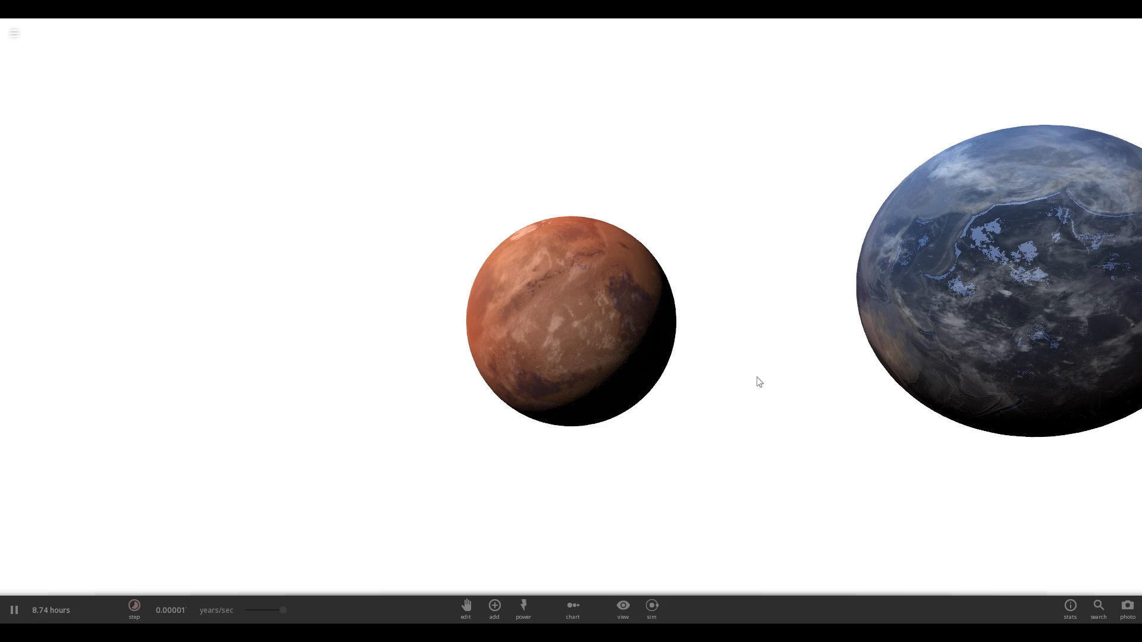
Step through the scale tour's side-by-side planet size comparisons
left_click(570, 320)
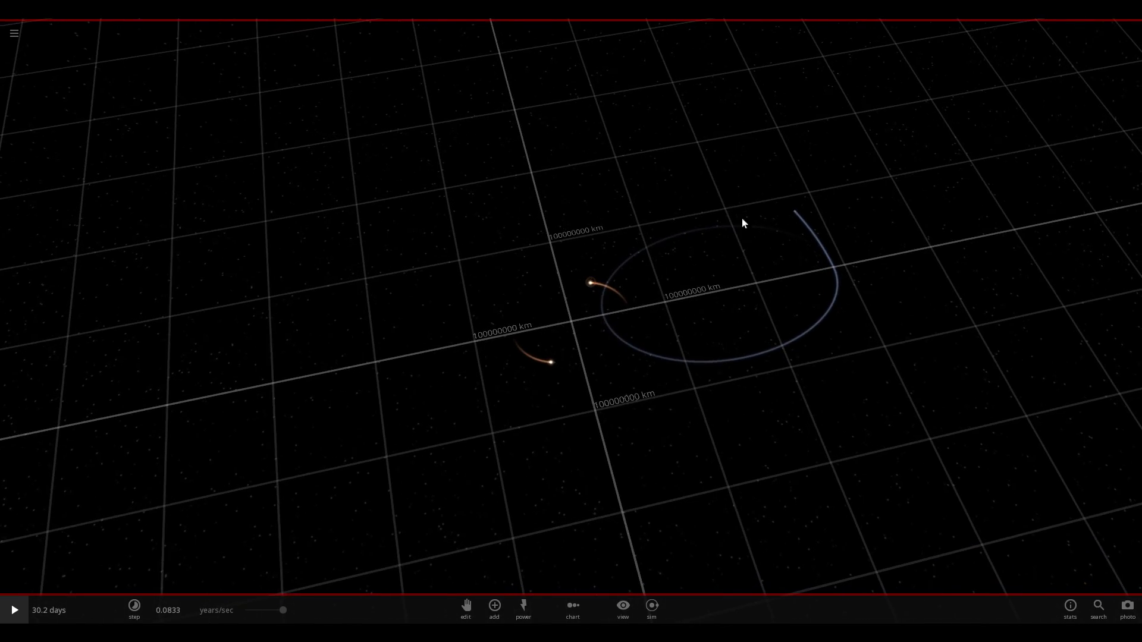
Inspect sun1 and sun2's info panels, rotate around the binary system, then speed up time
left_click(796, 209)
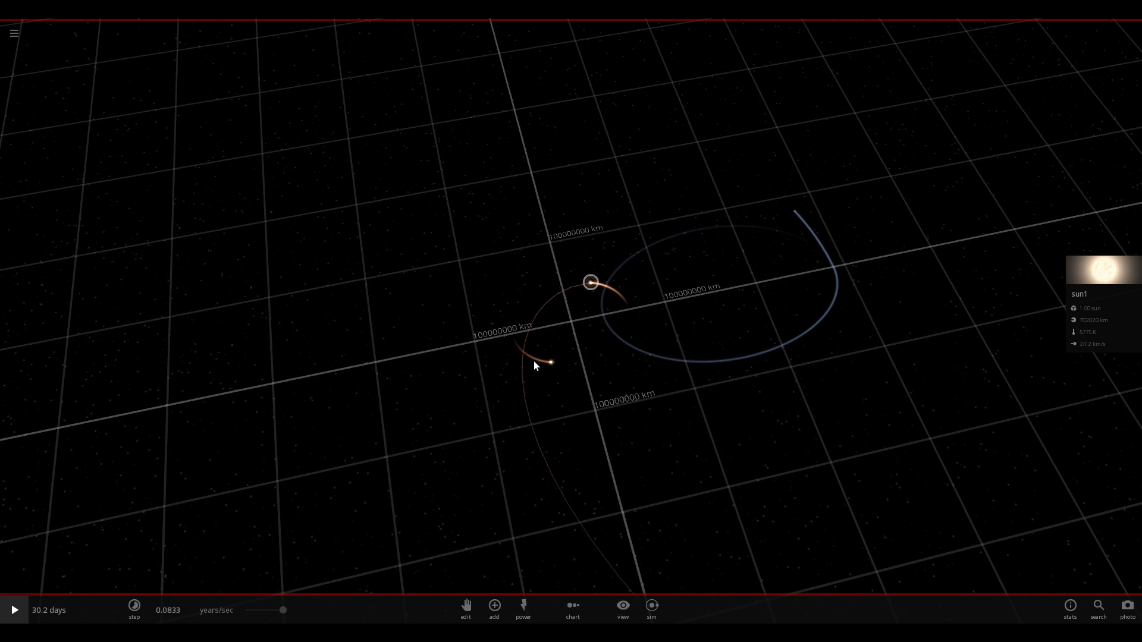
left_click(551, 361)
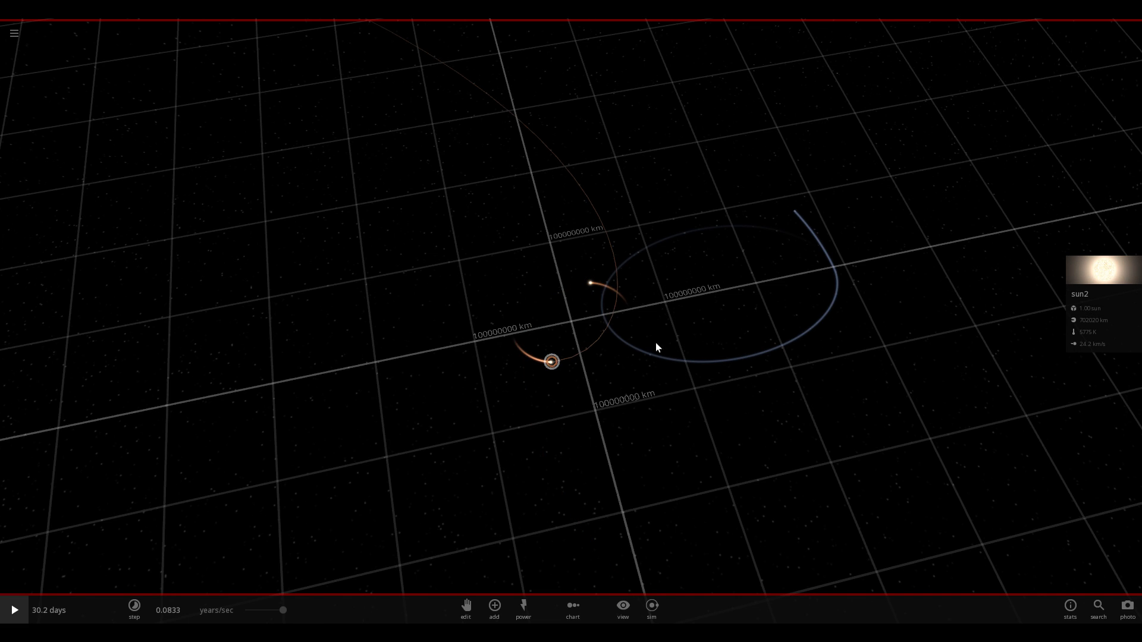
left_click_drag(656, 348, 618, 277)
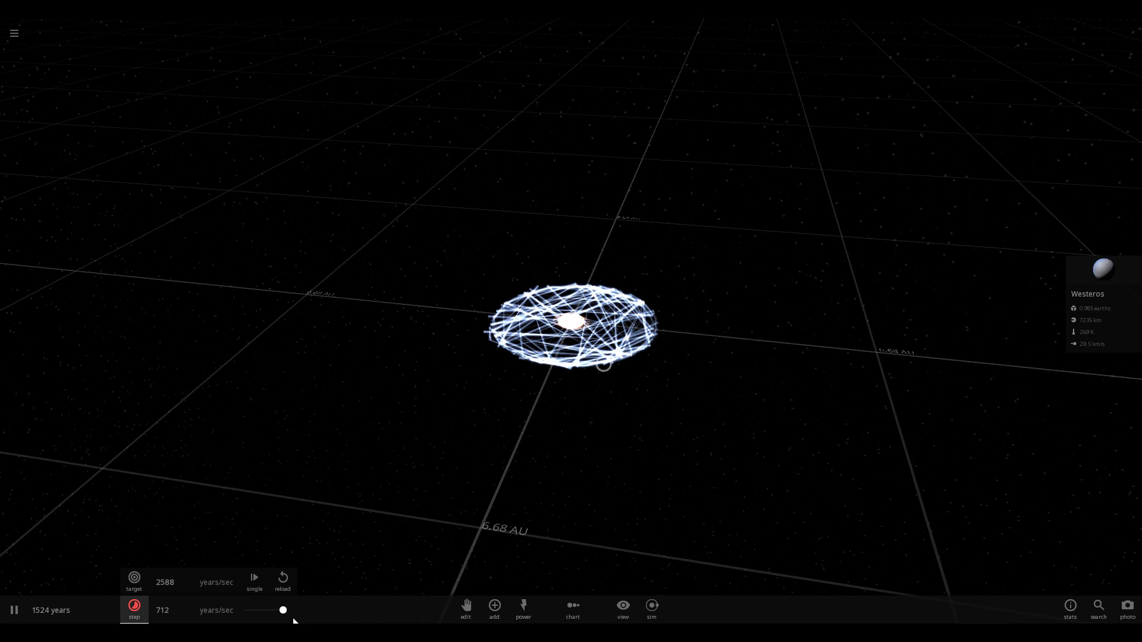
left_click_drag(283, 611, 254, 611)
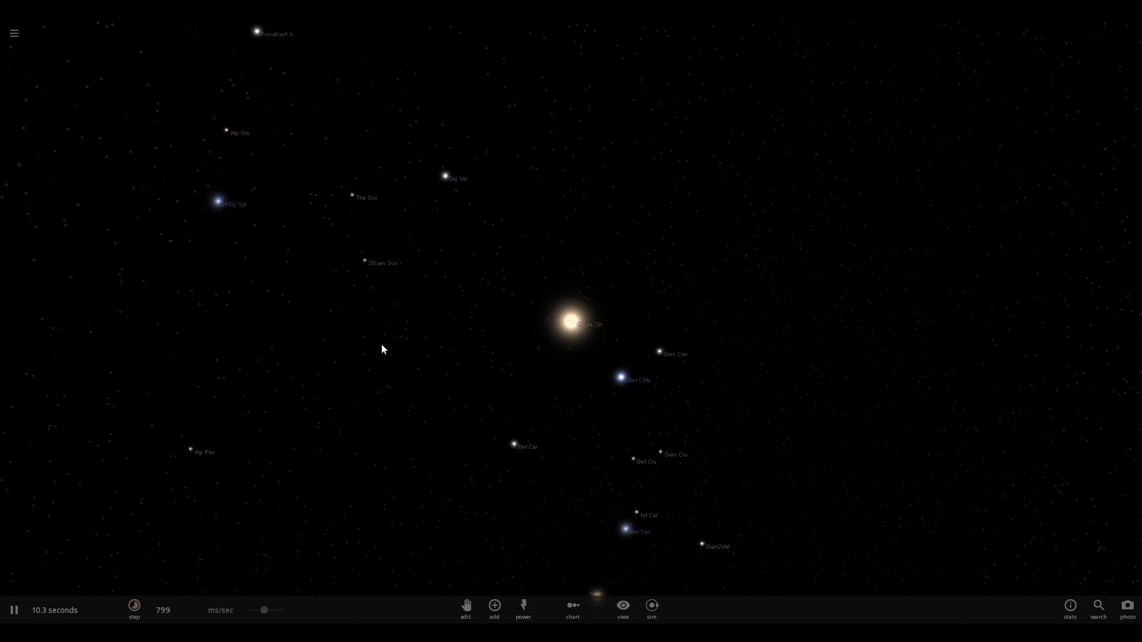
Inspect the bright central star and a nearby bluish star's properties
left_click(573, 323)
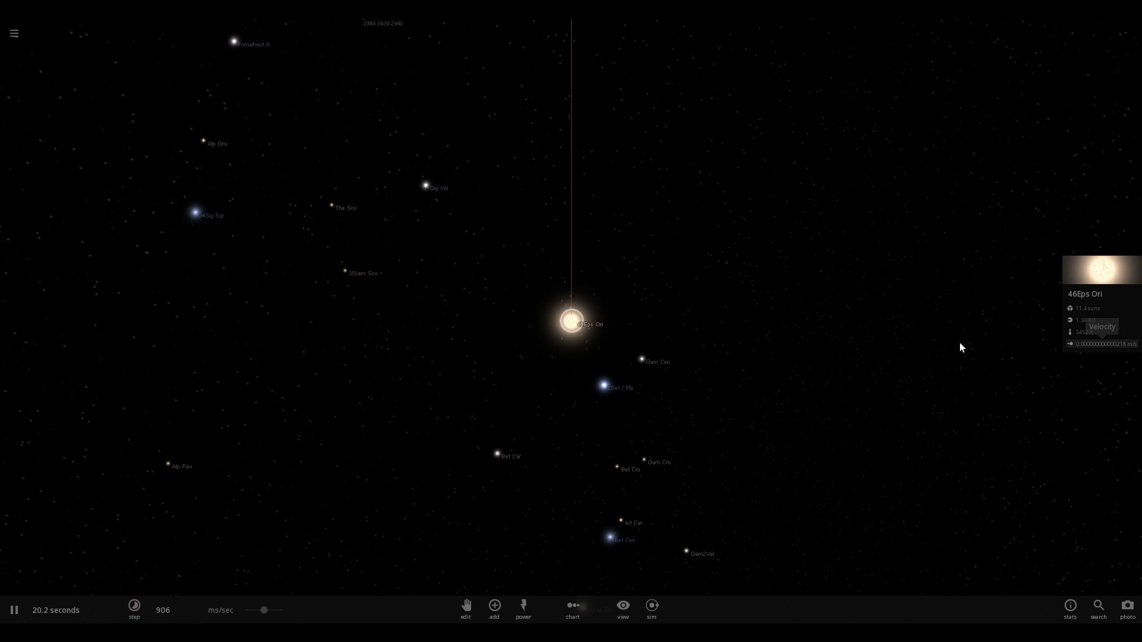
left_click(196, 215)
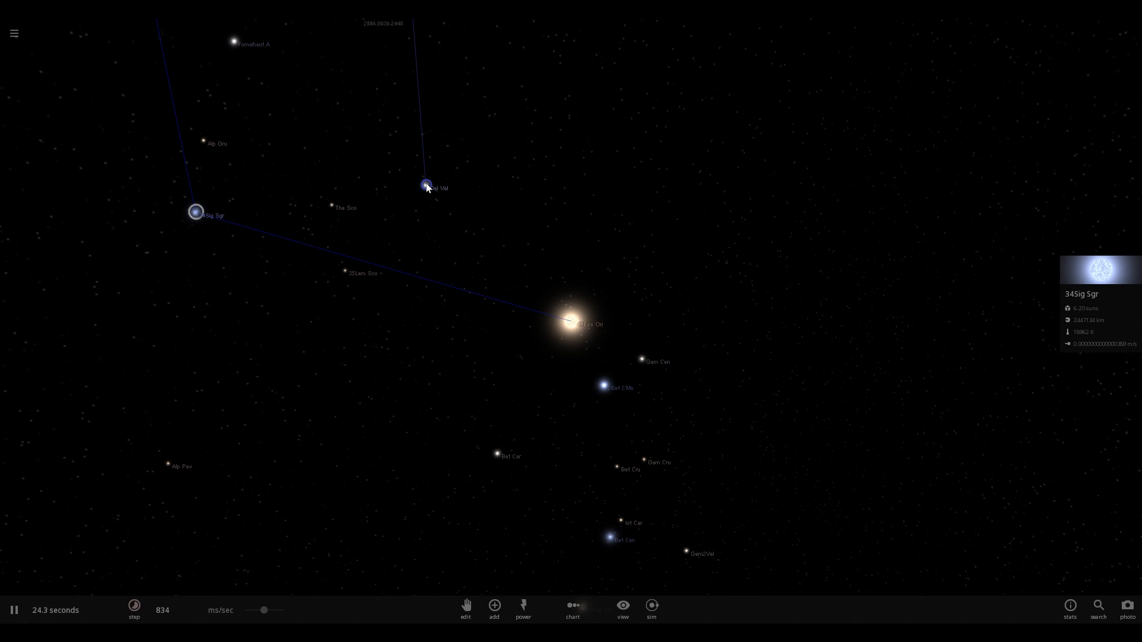
left_click(426, 183)
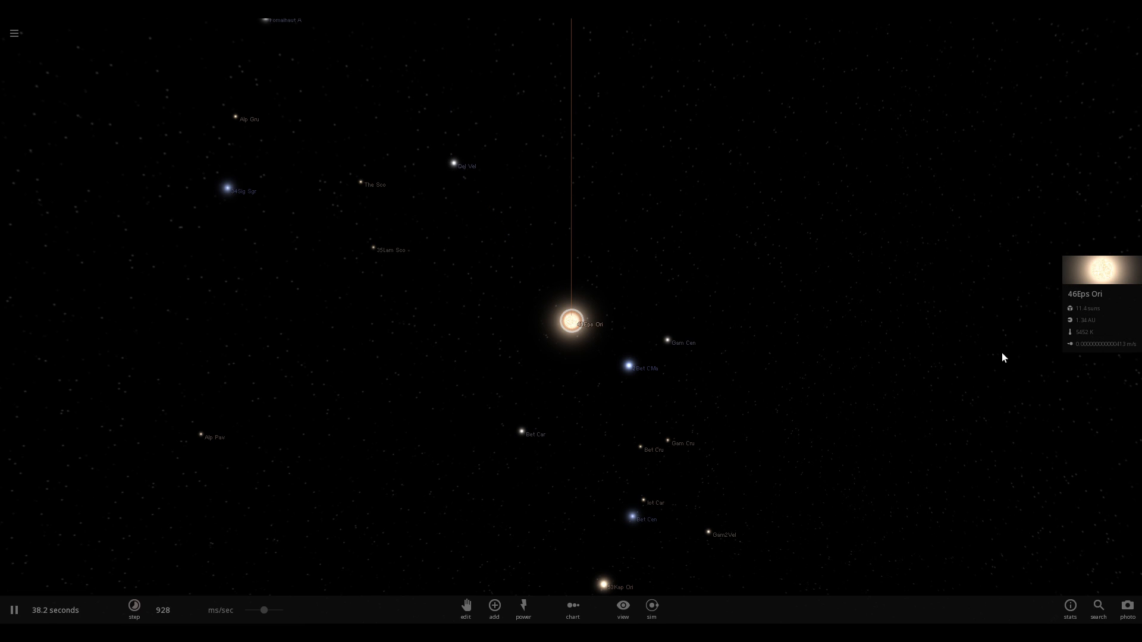
Inspect the blue star below the central star and the faint star beside it
left_click(628, 364)
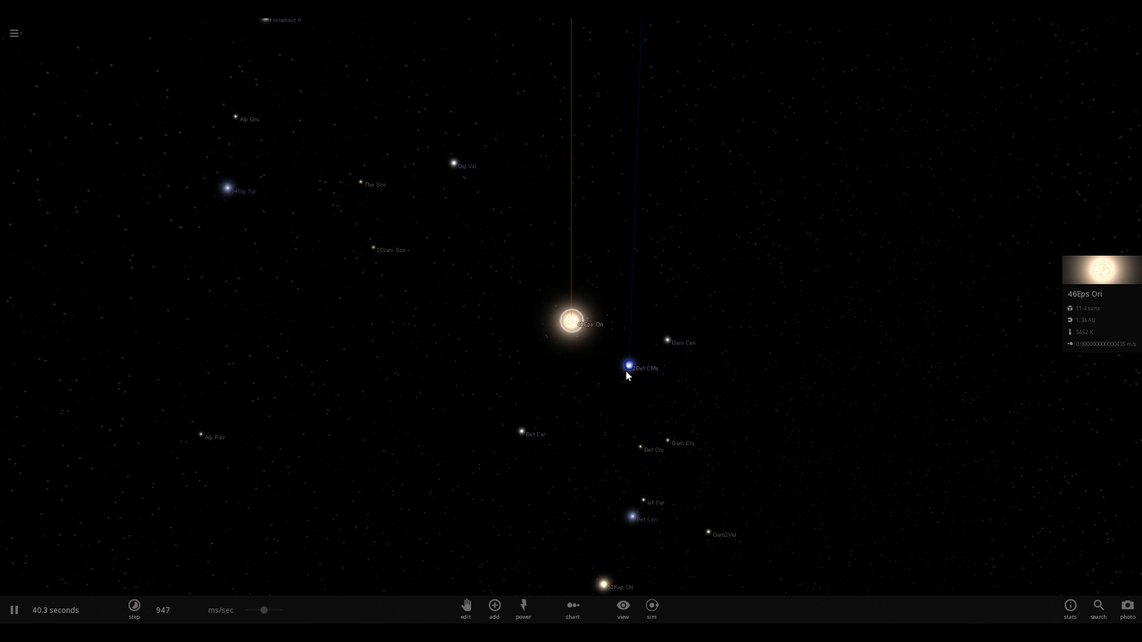
left_click(628, 365)
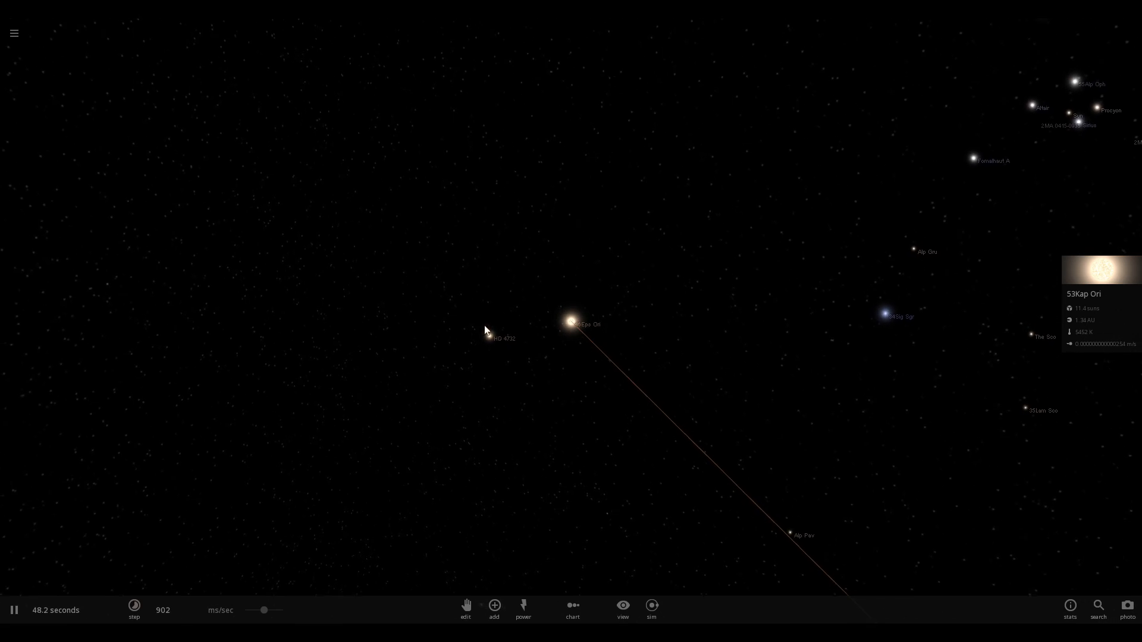
left_click(489, 339)
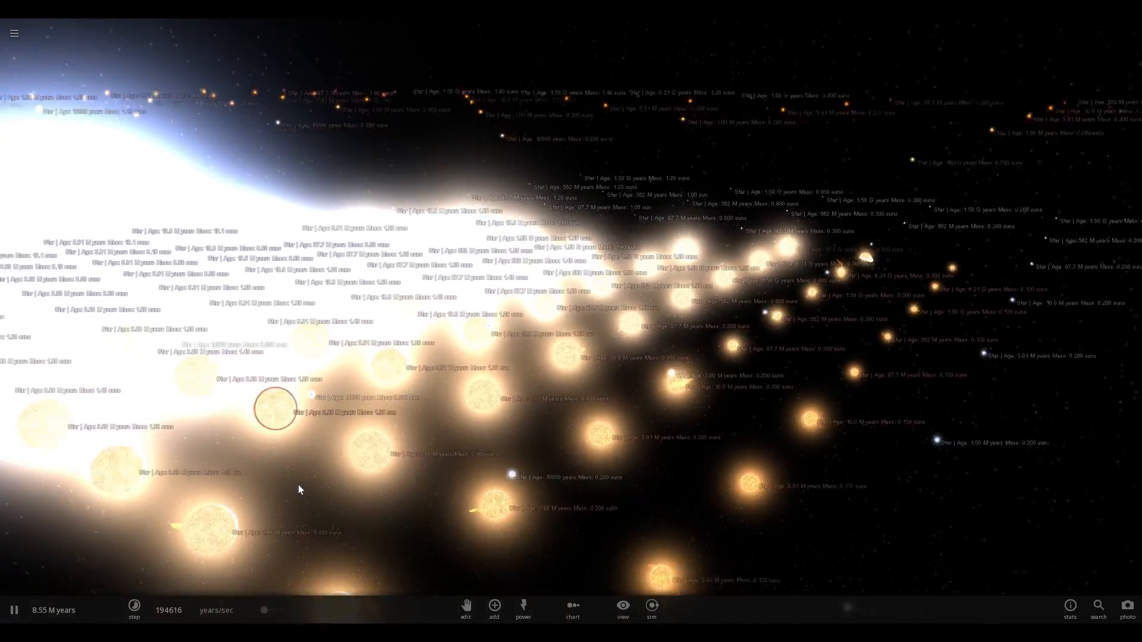
Load the star types scenario with stars labelled by age and mass
left_click(493, 609)
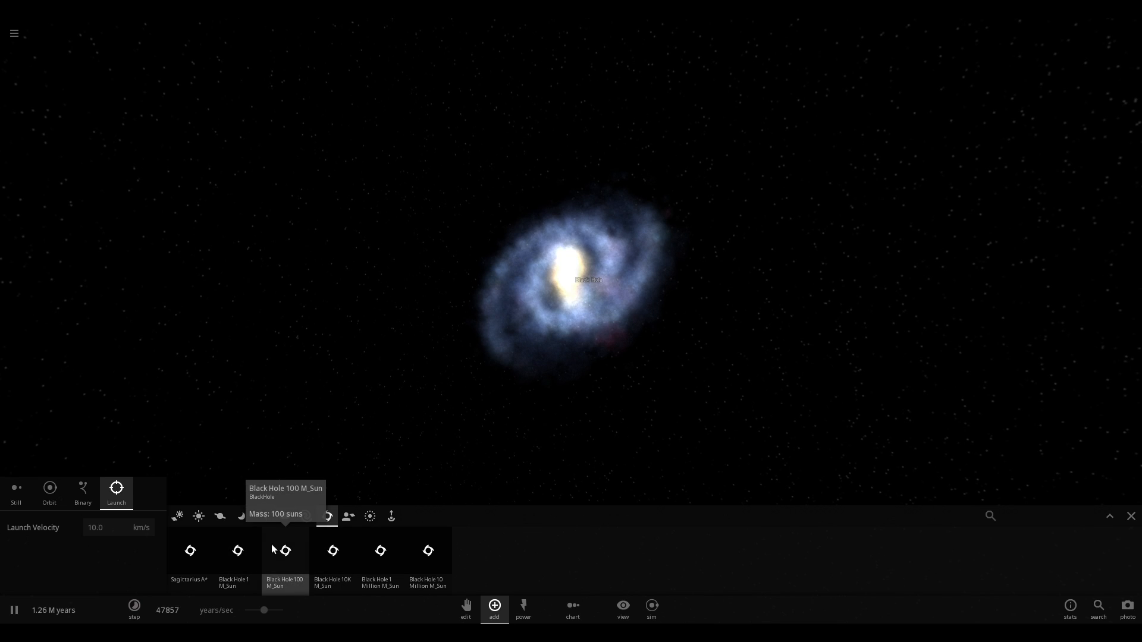
Browse Galaxies, Objects, Minor and Moons presets, ending back on Black Holes
left_click(283, 516)
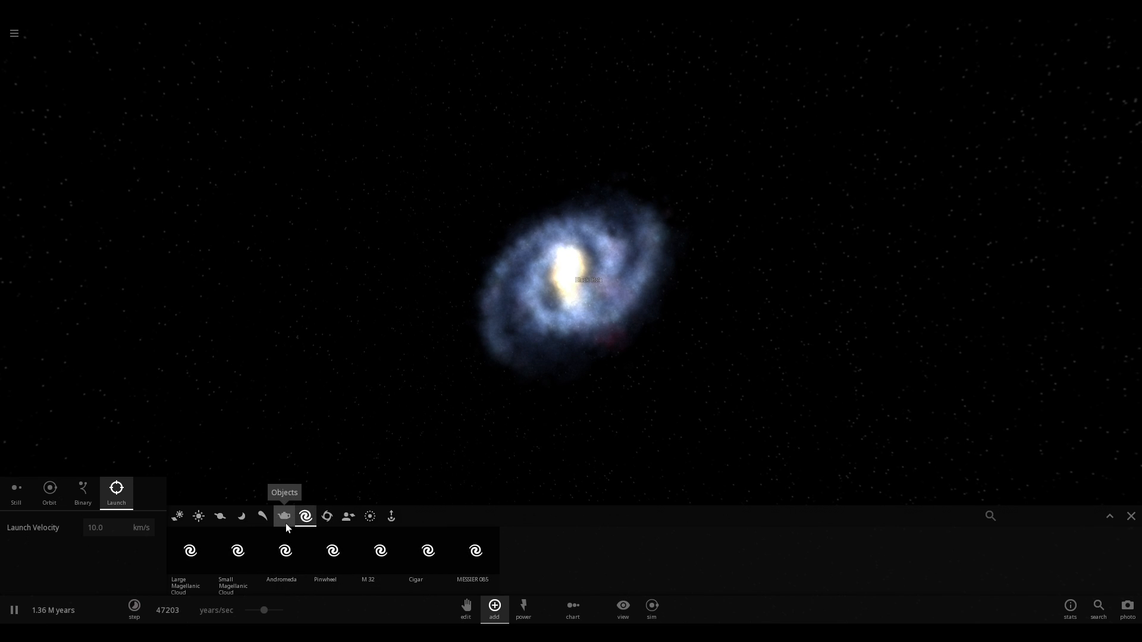
left_click(283, 516)
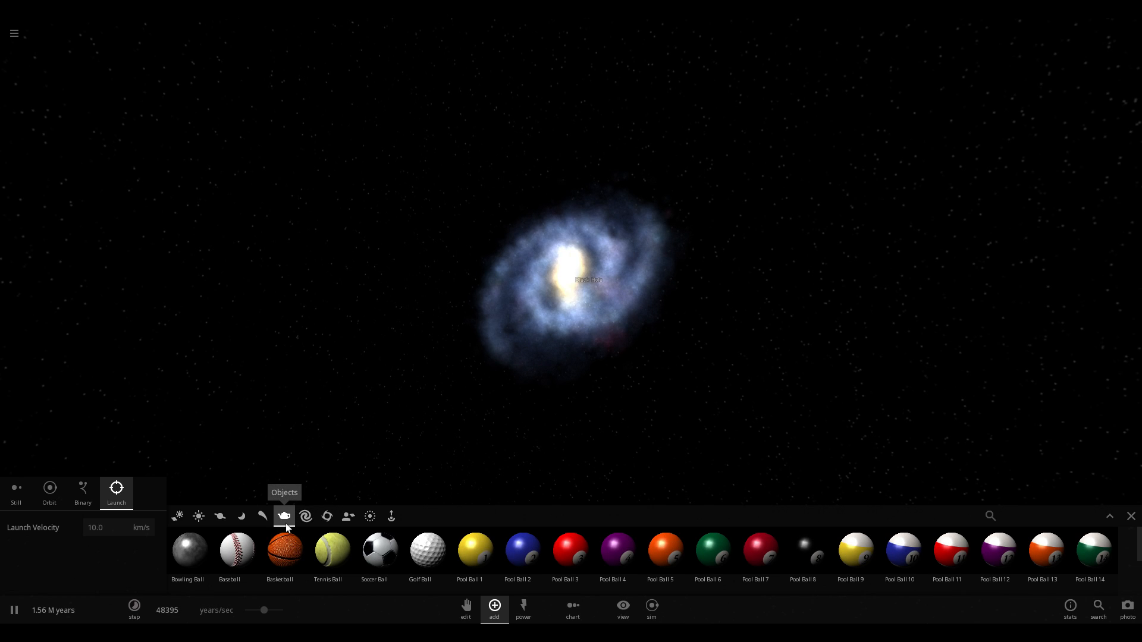
left_click(262, 517)
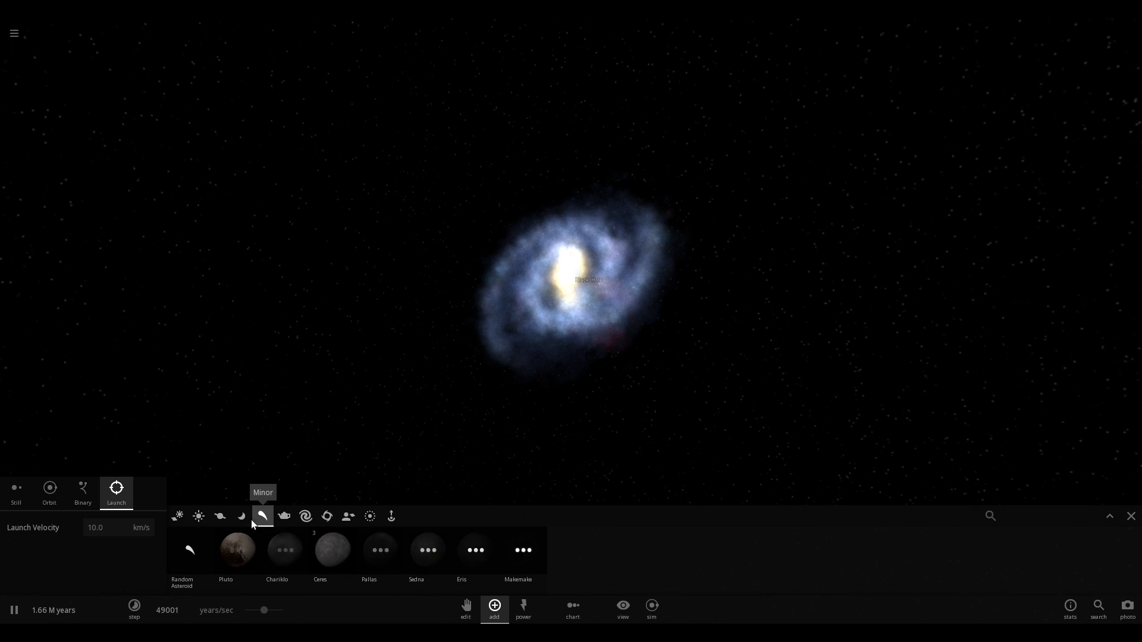
left_click(241, 516)
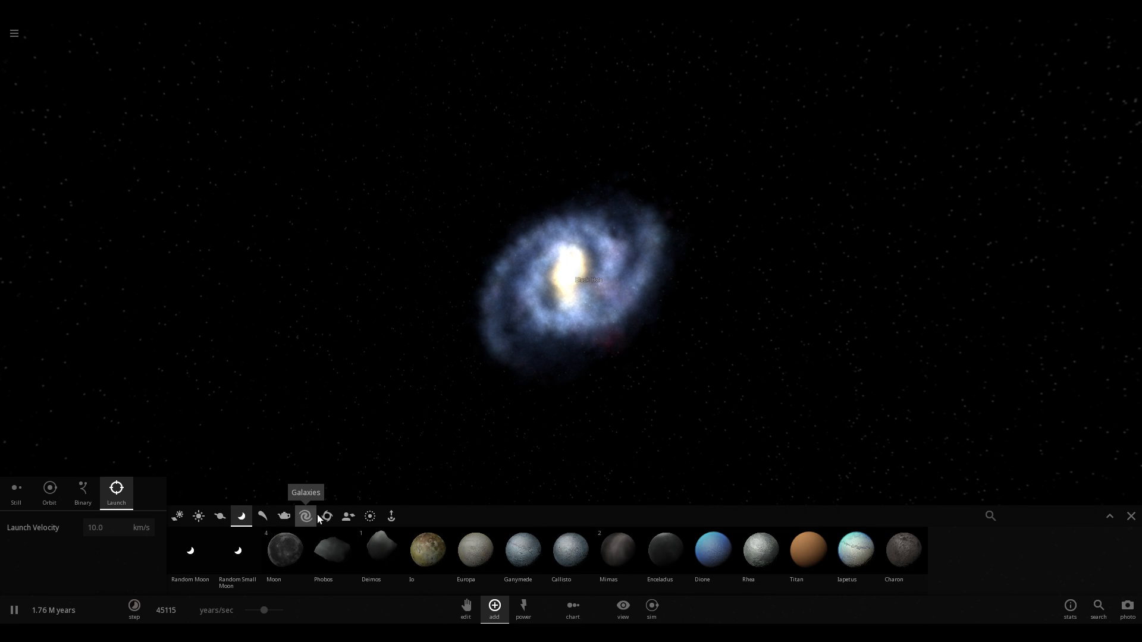
left_click(326, 516)
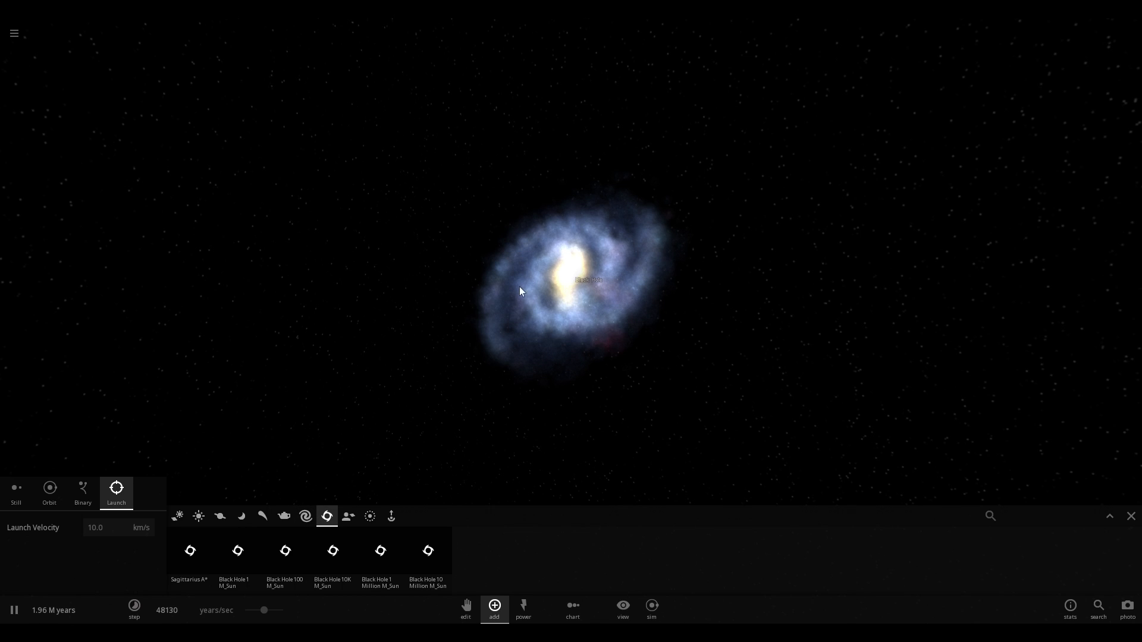
mouse_move(332, 551)
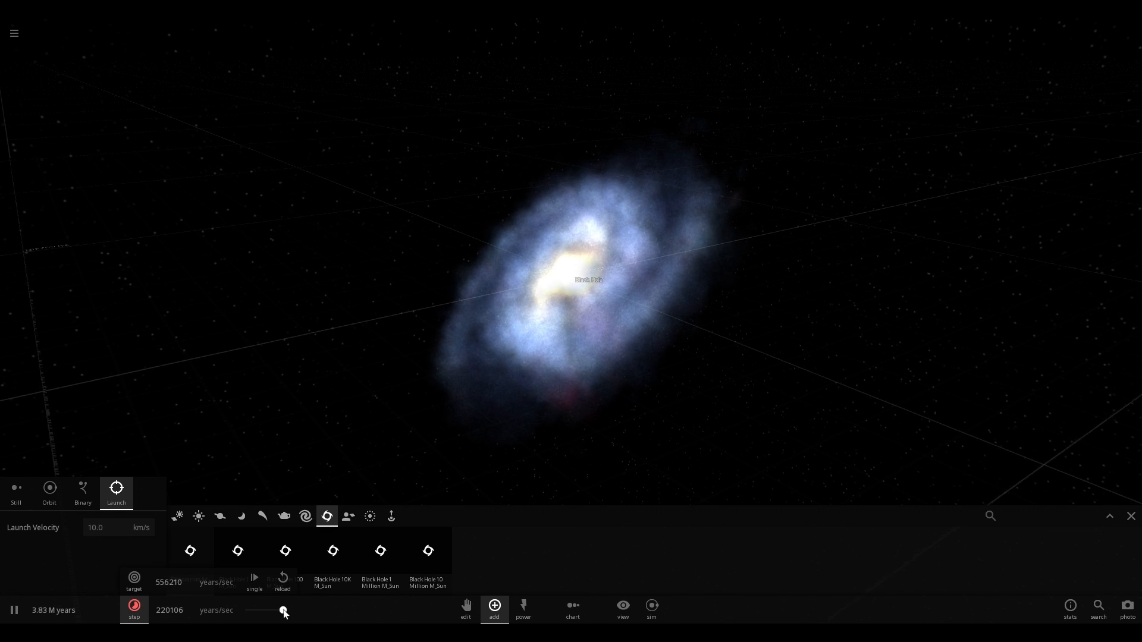
Push time to millions of years per second as the black hole wrecks the galaxy, then slow down
left_click_drag(284, 610, 270, 611)
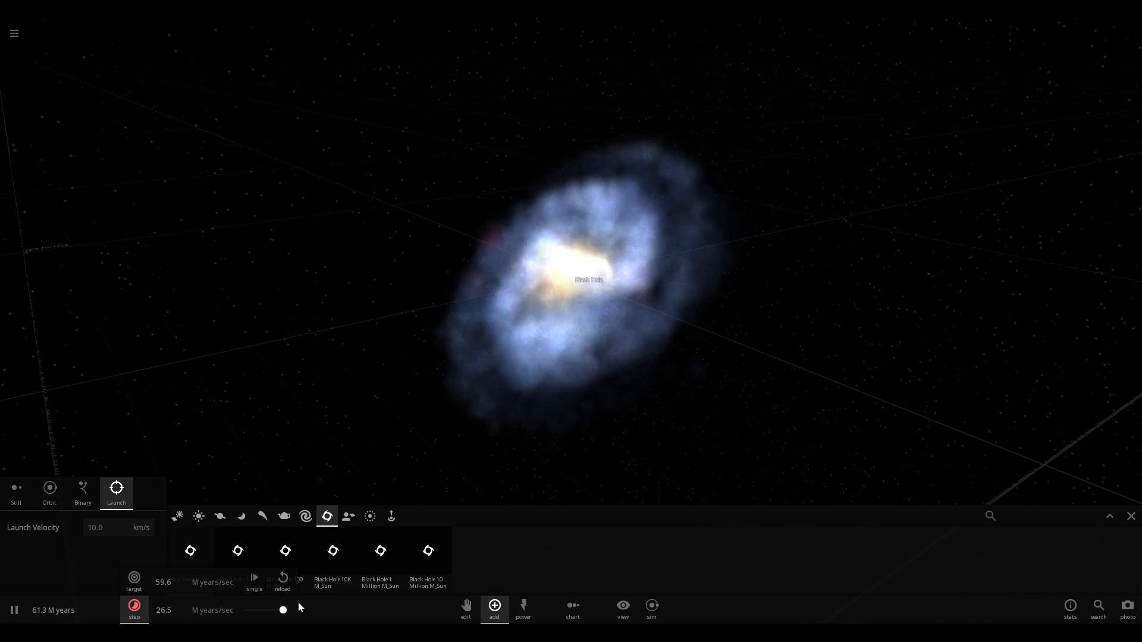
left_click_drag(283, 609, 258, 609)
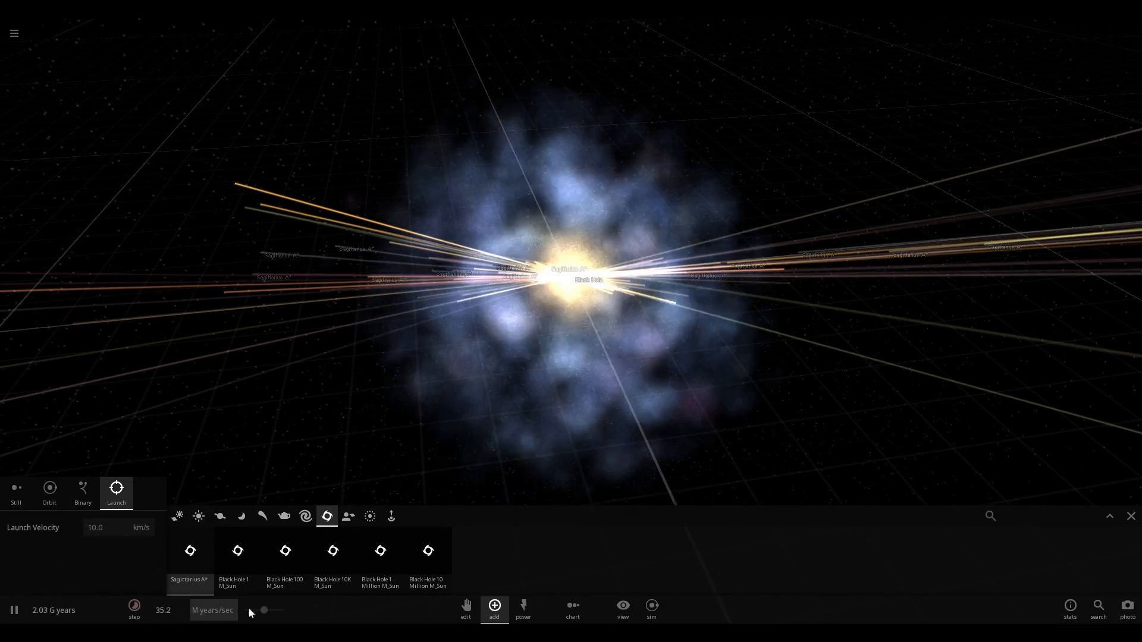
left_click(134, 610)
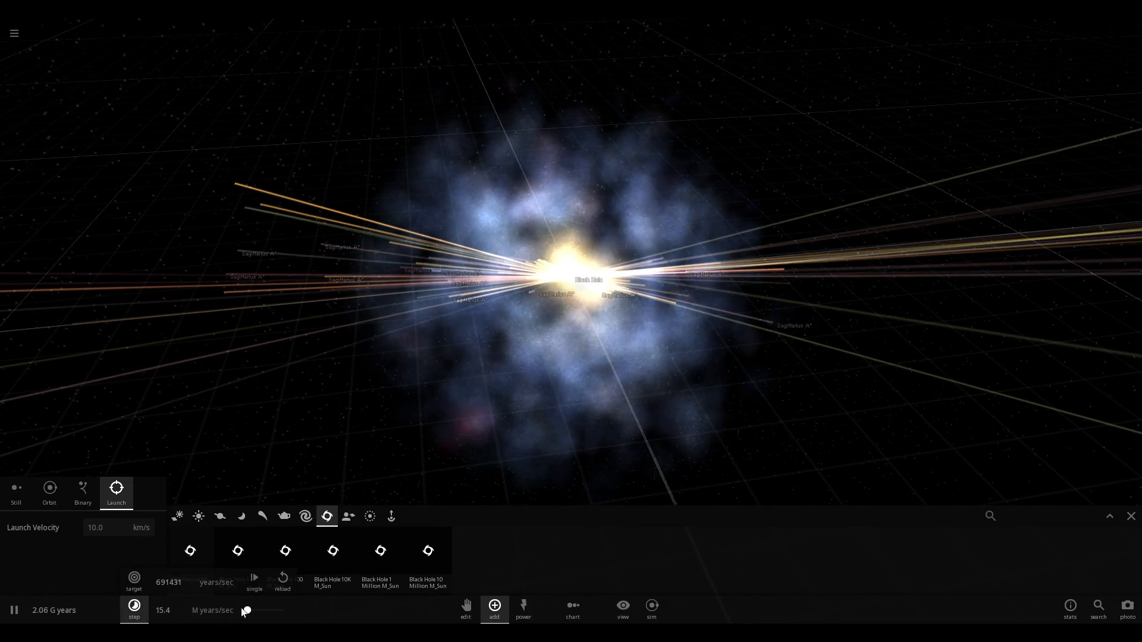